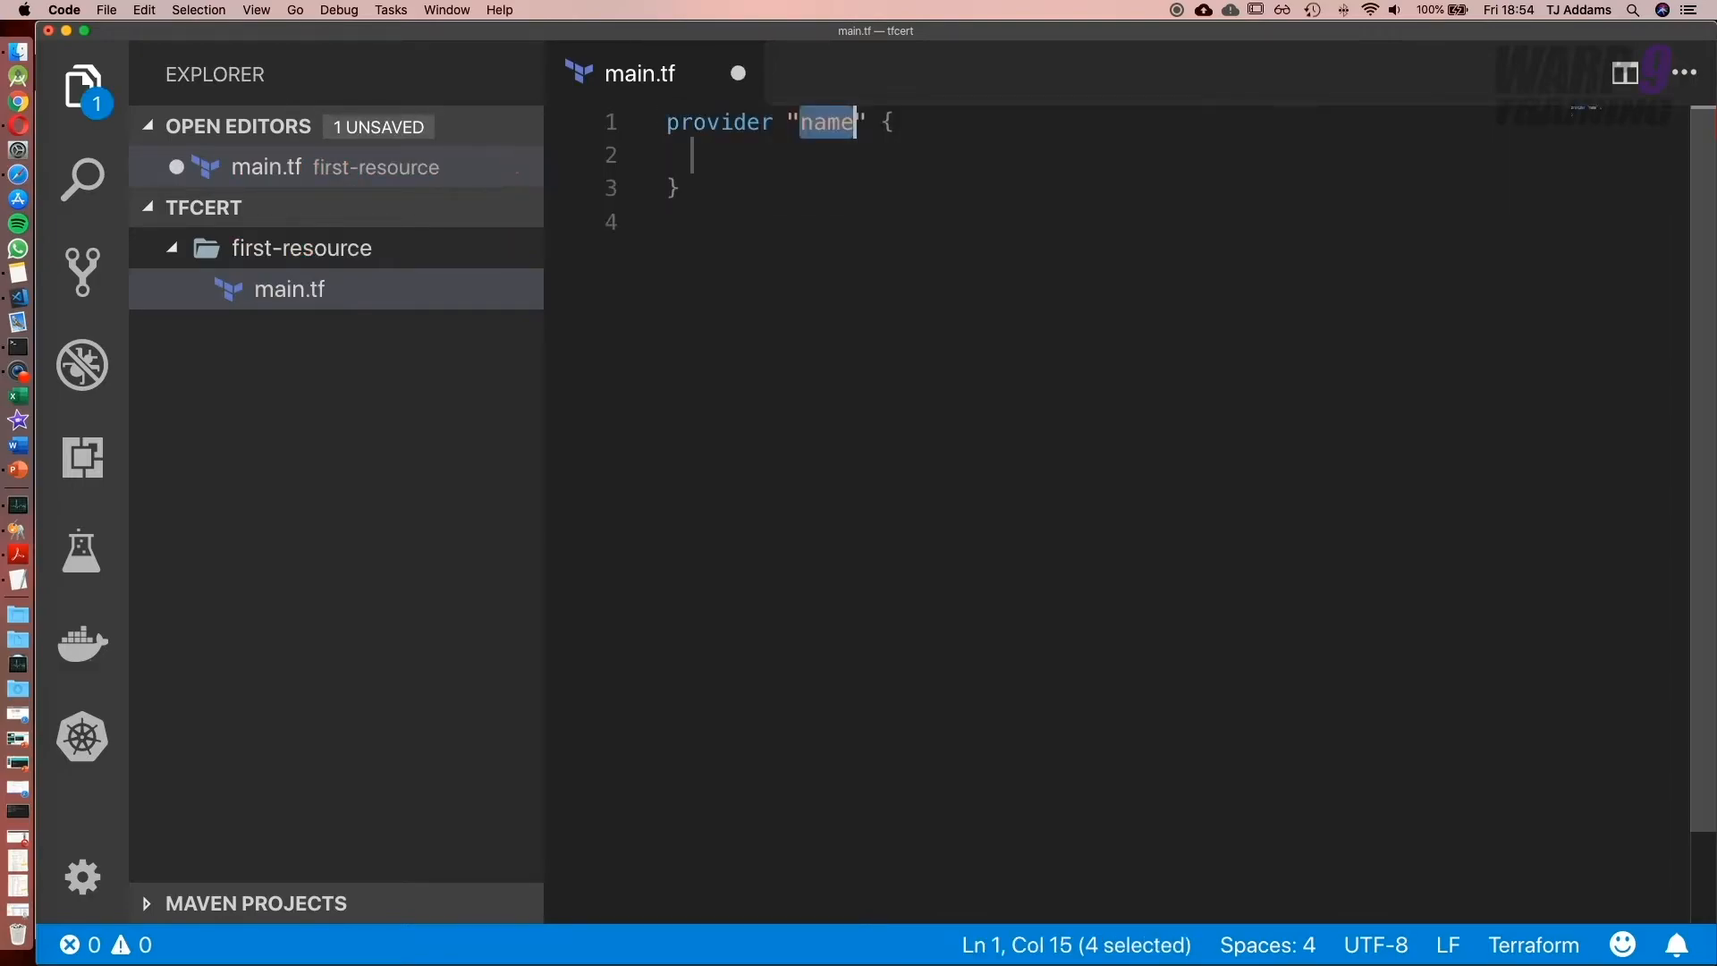
type("aws")
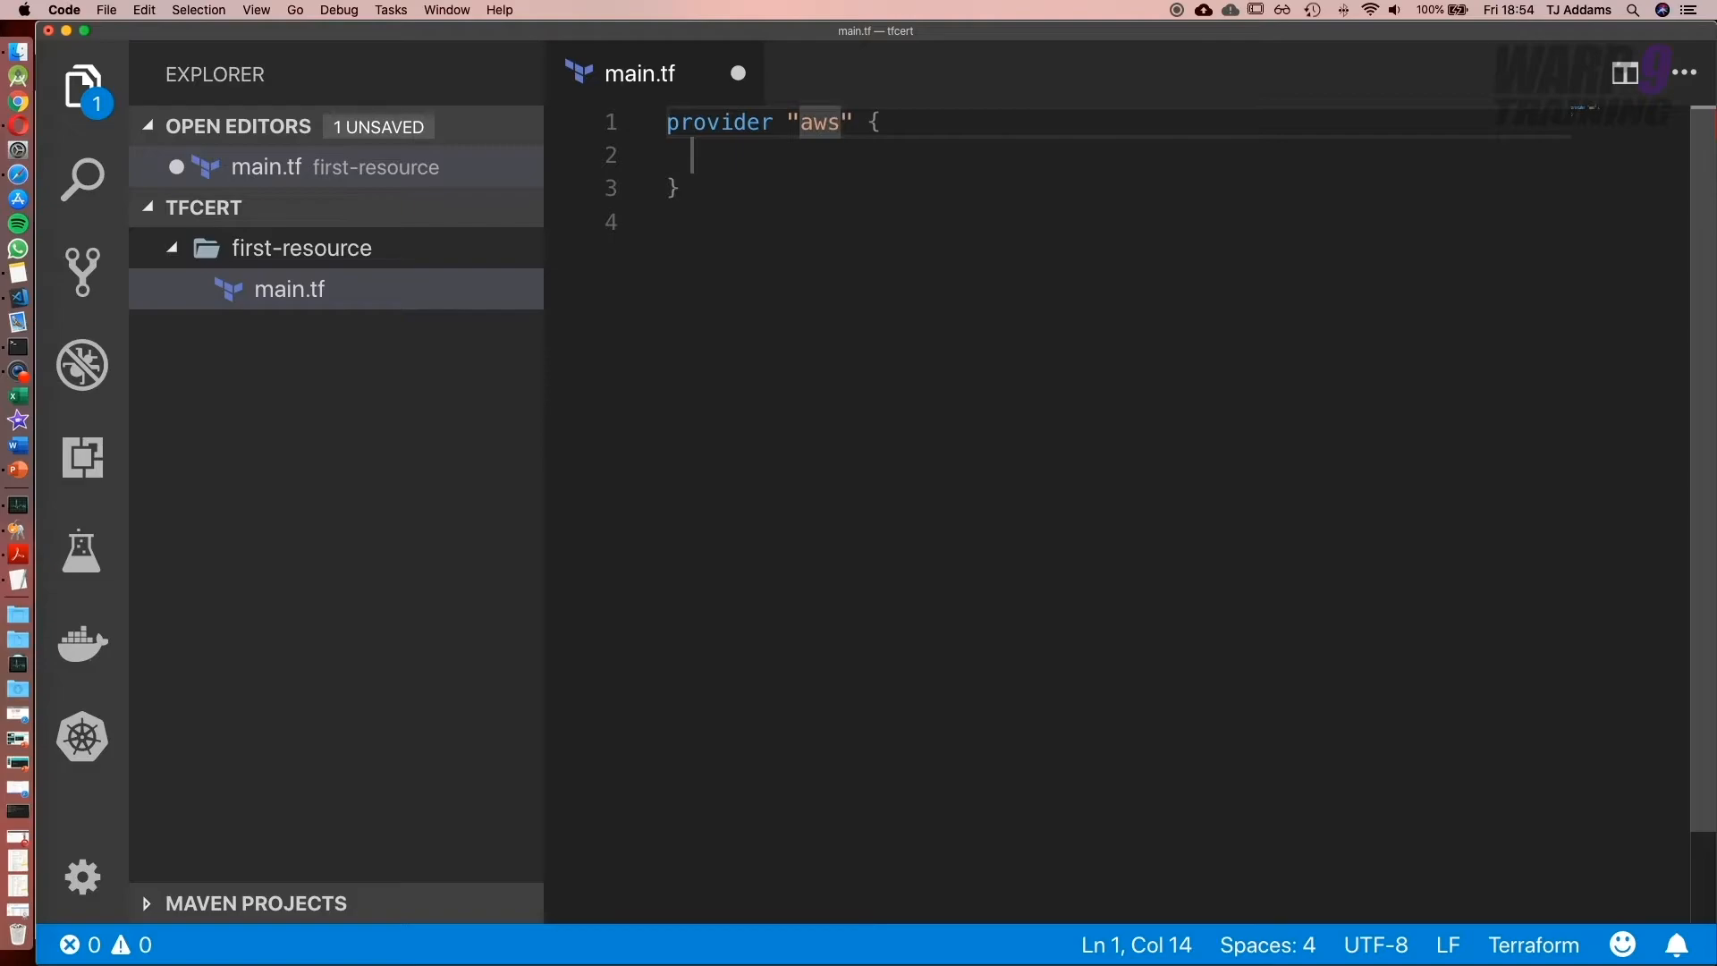
type("r")
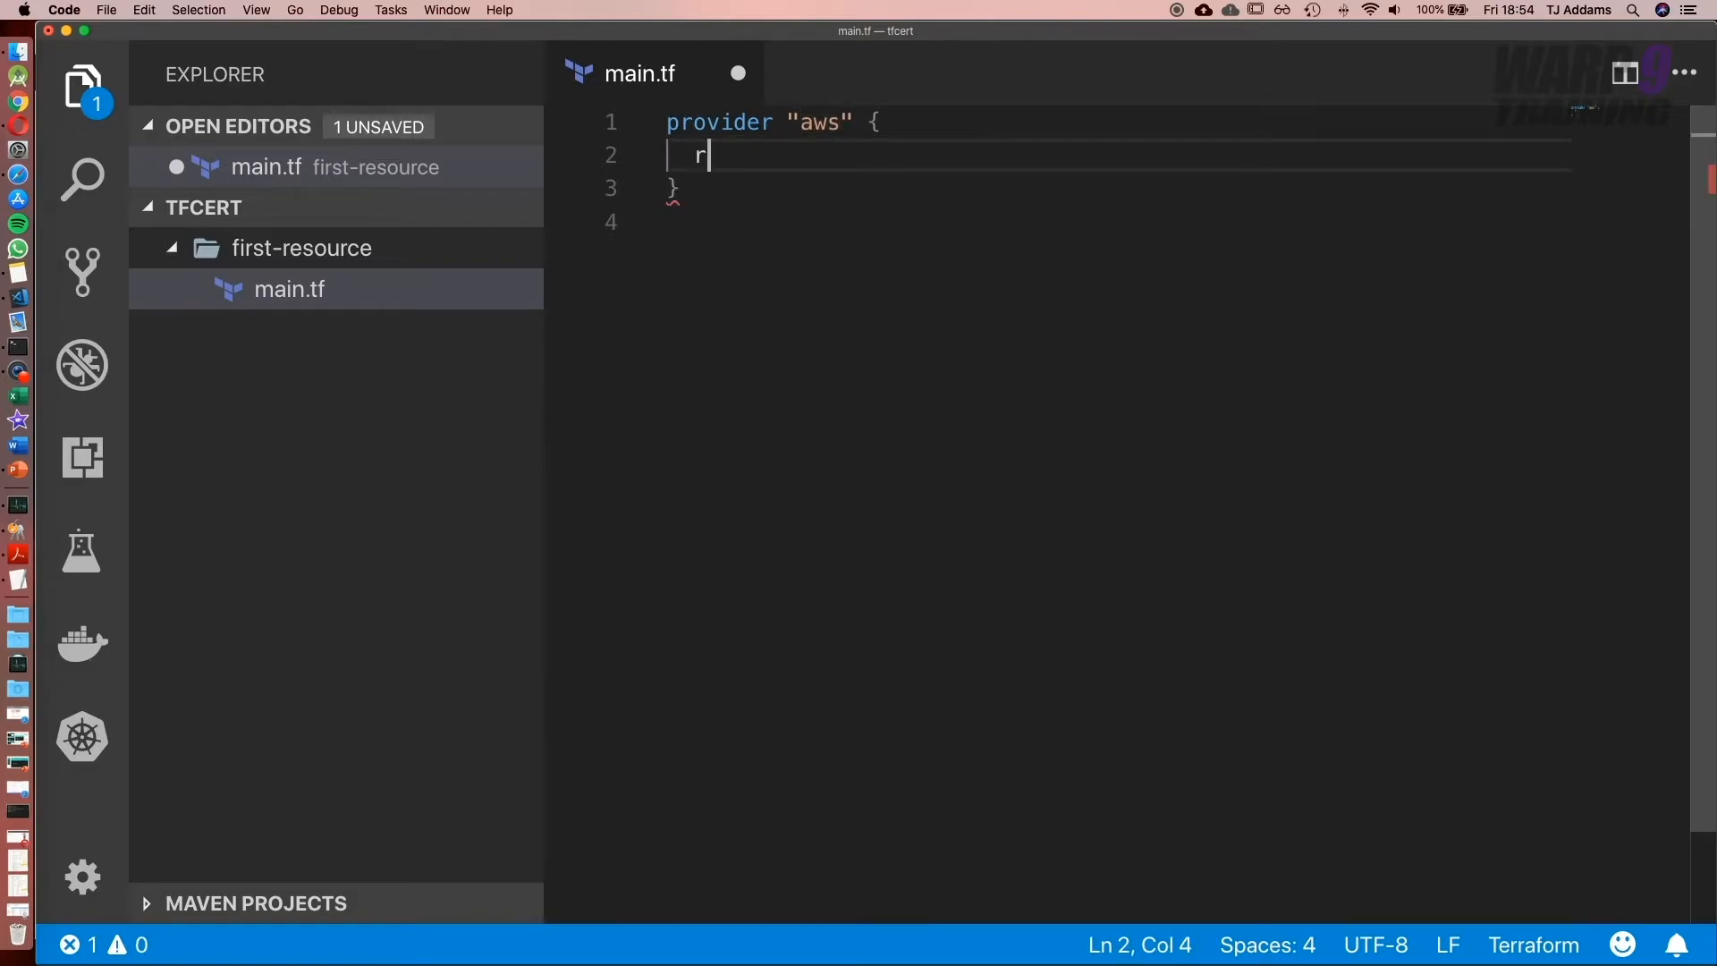
type("egion")
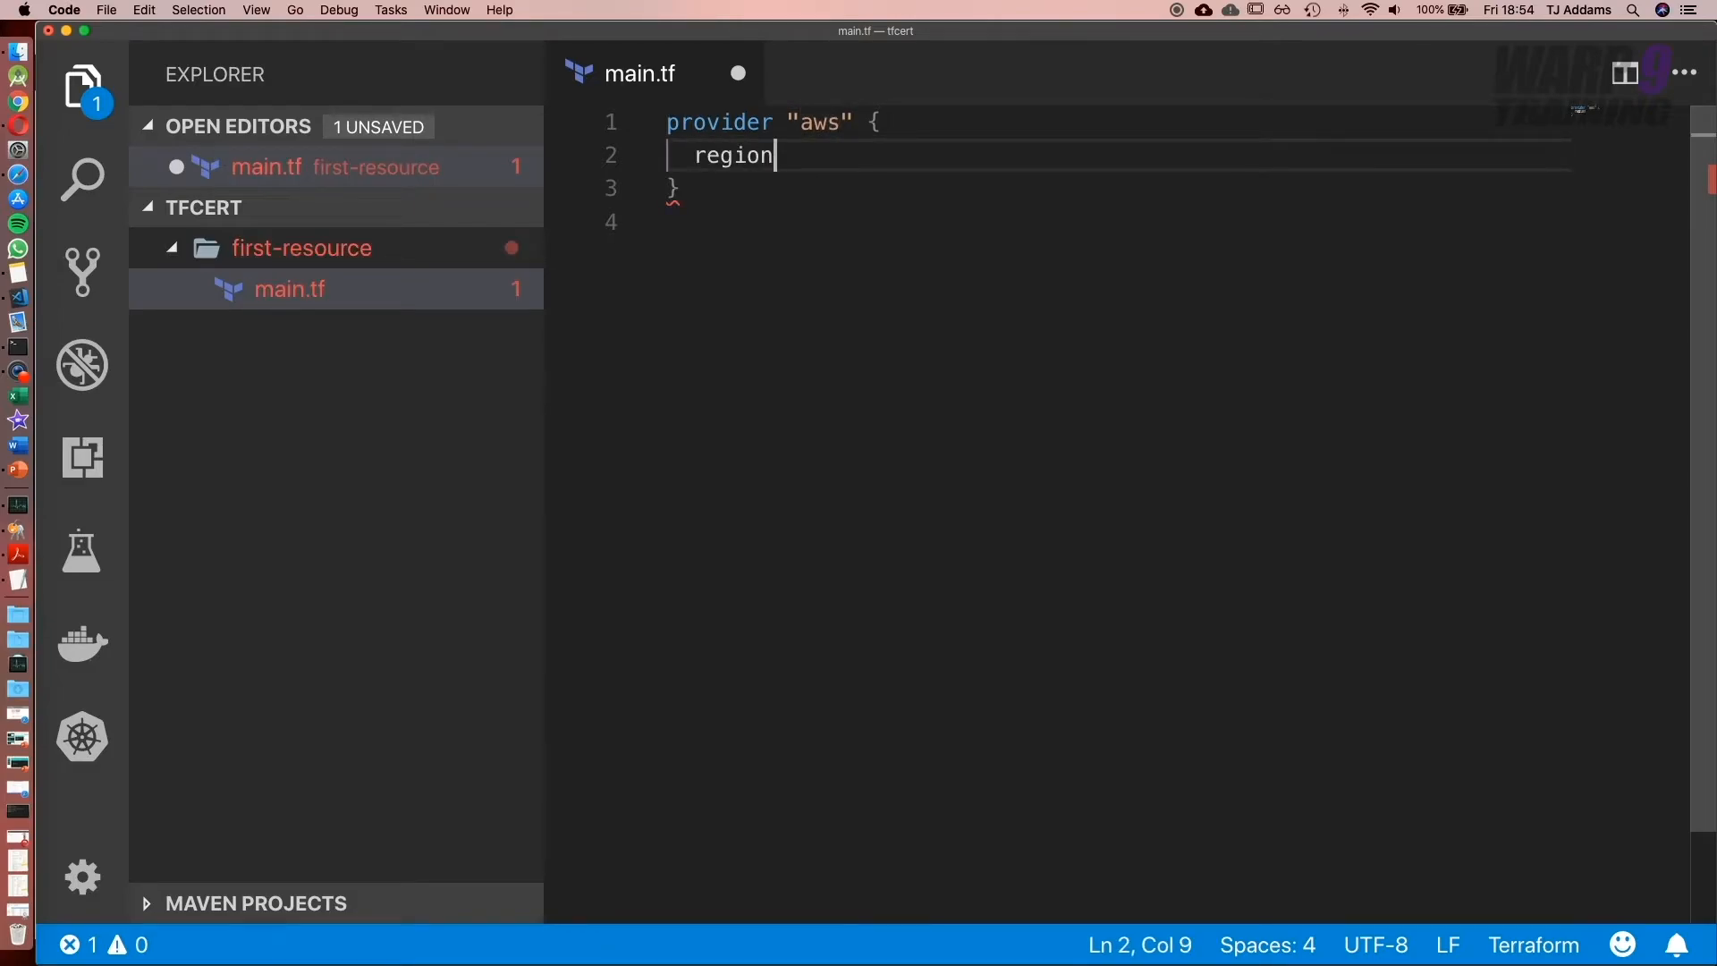
type("= \"")
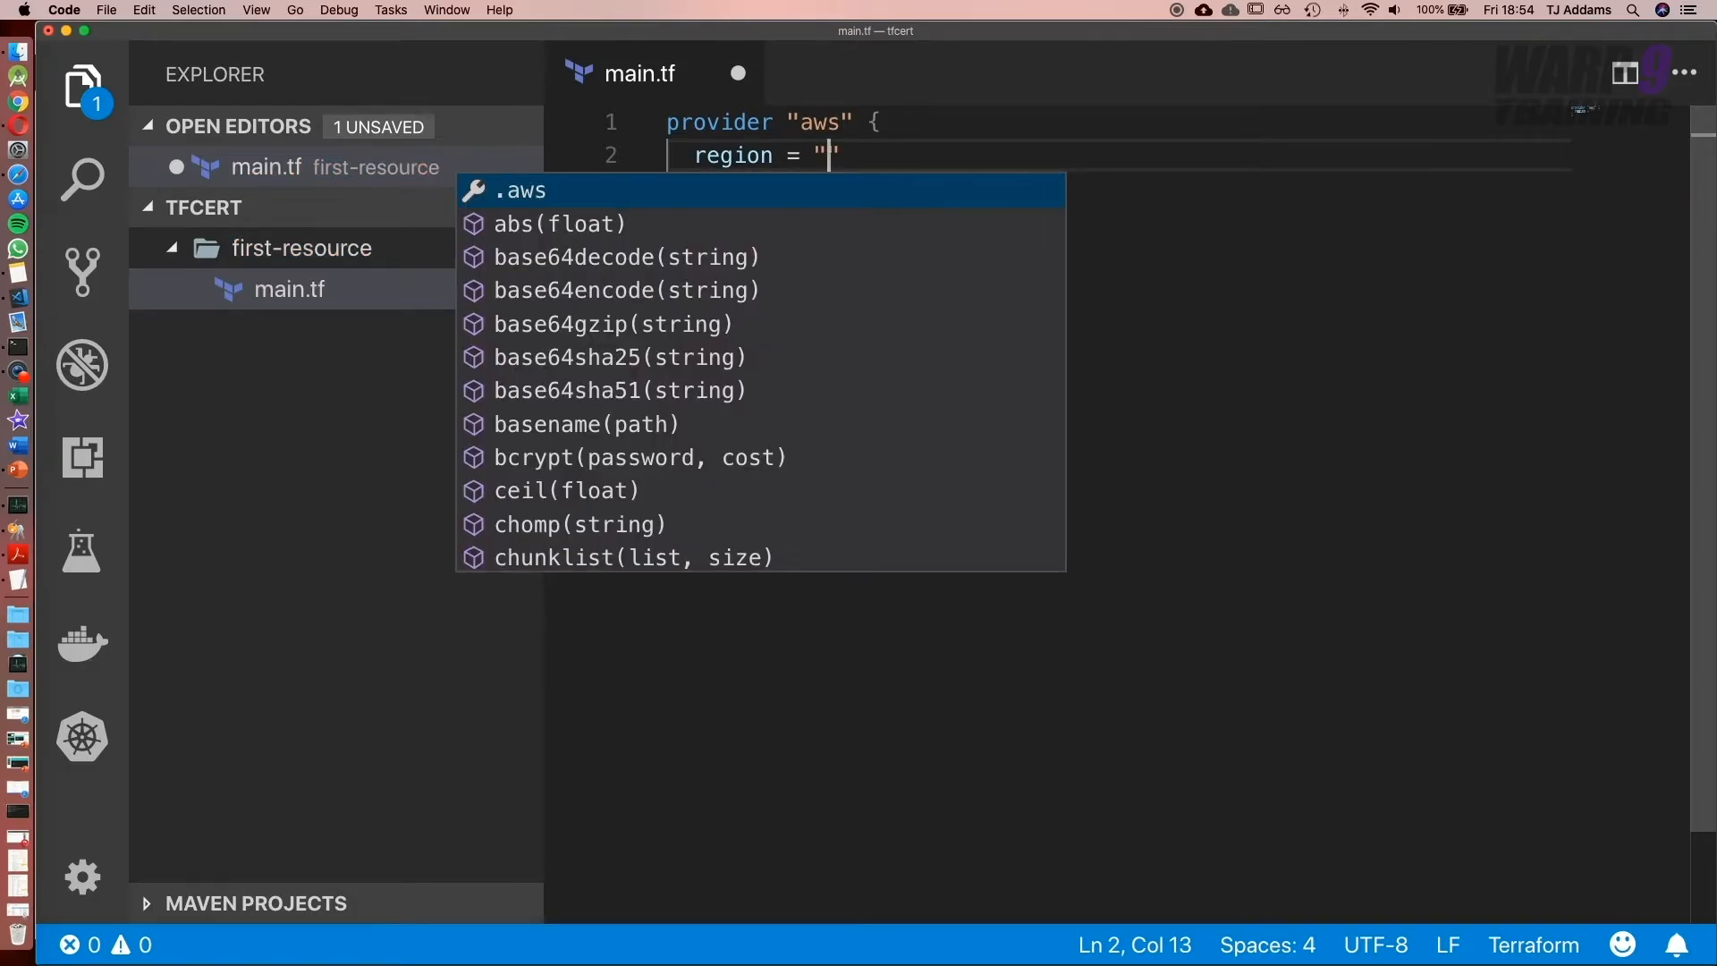
type("\"")
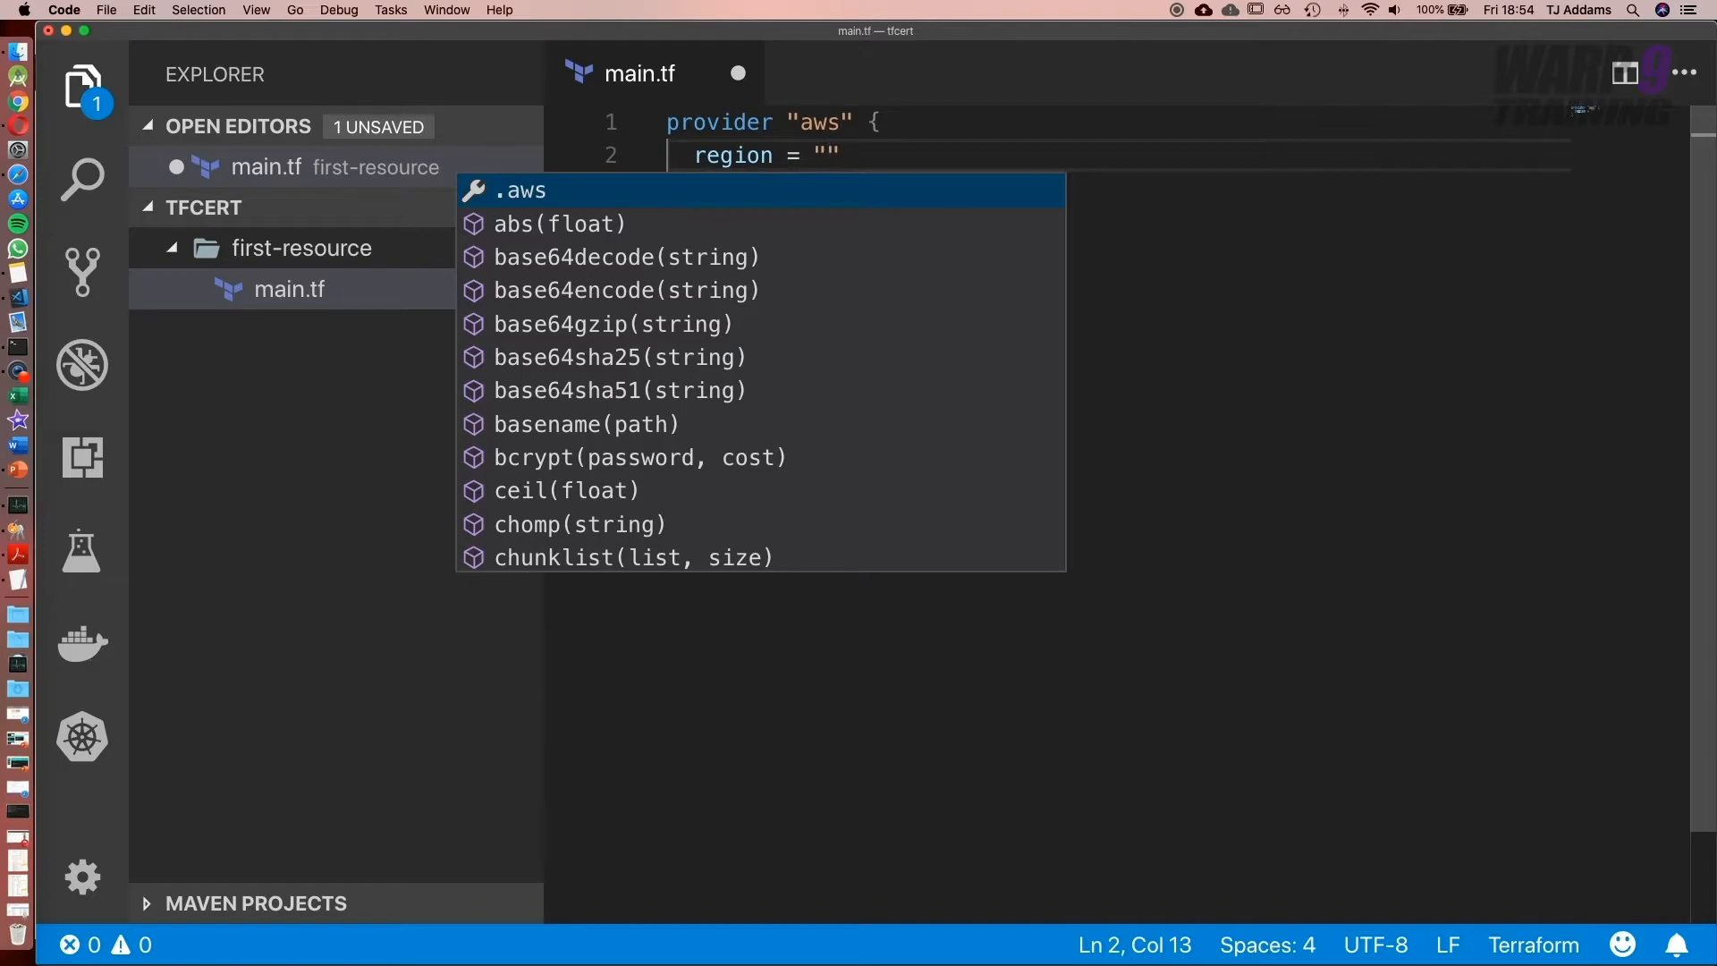
type("eu-we")
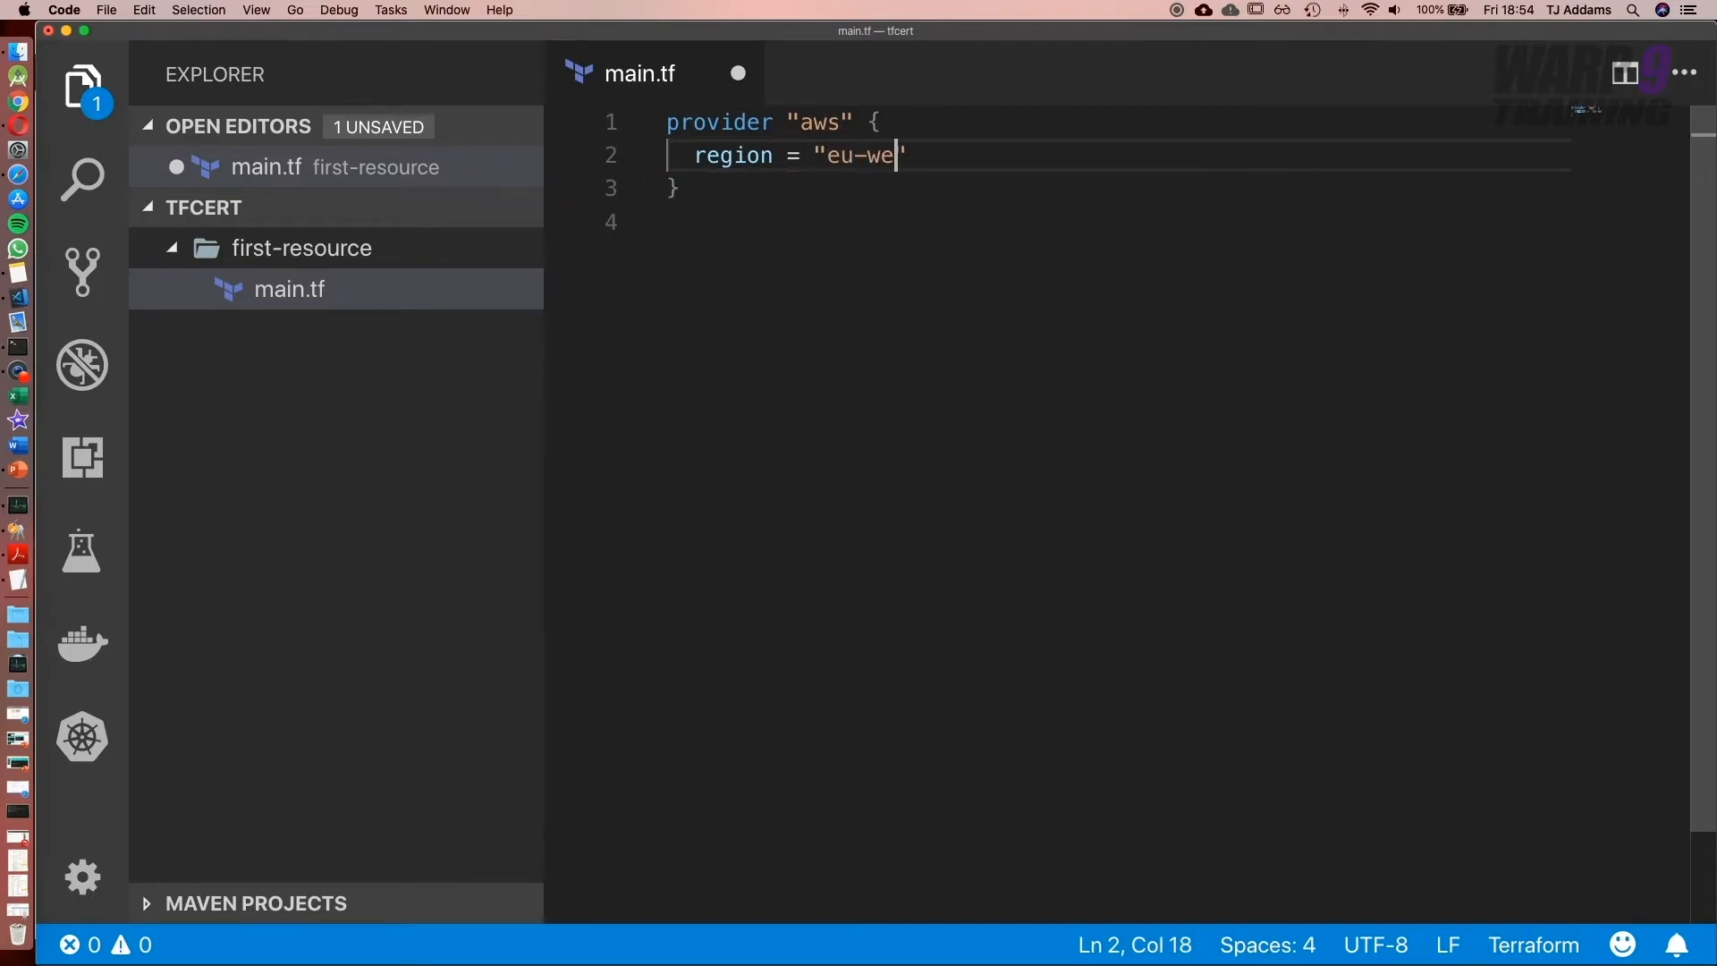
type("st-2")
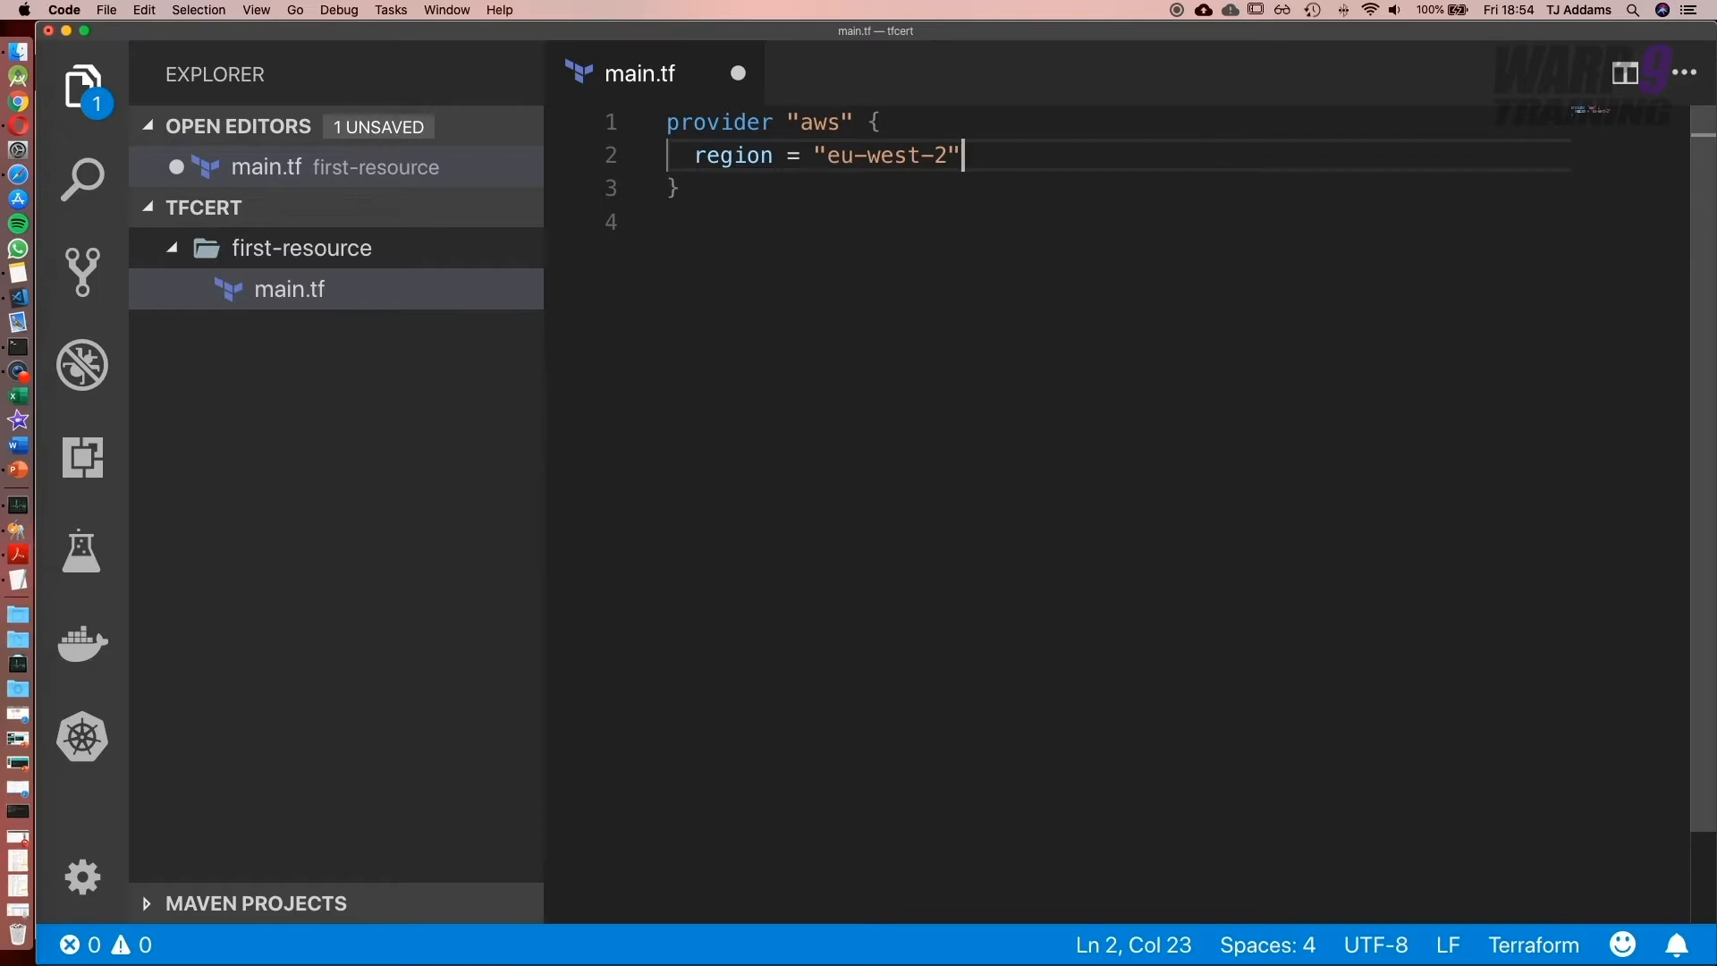
type("acce")
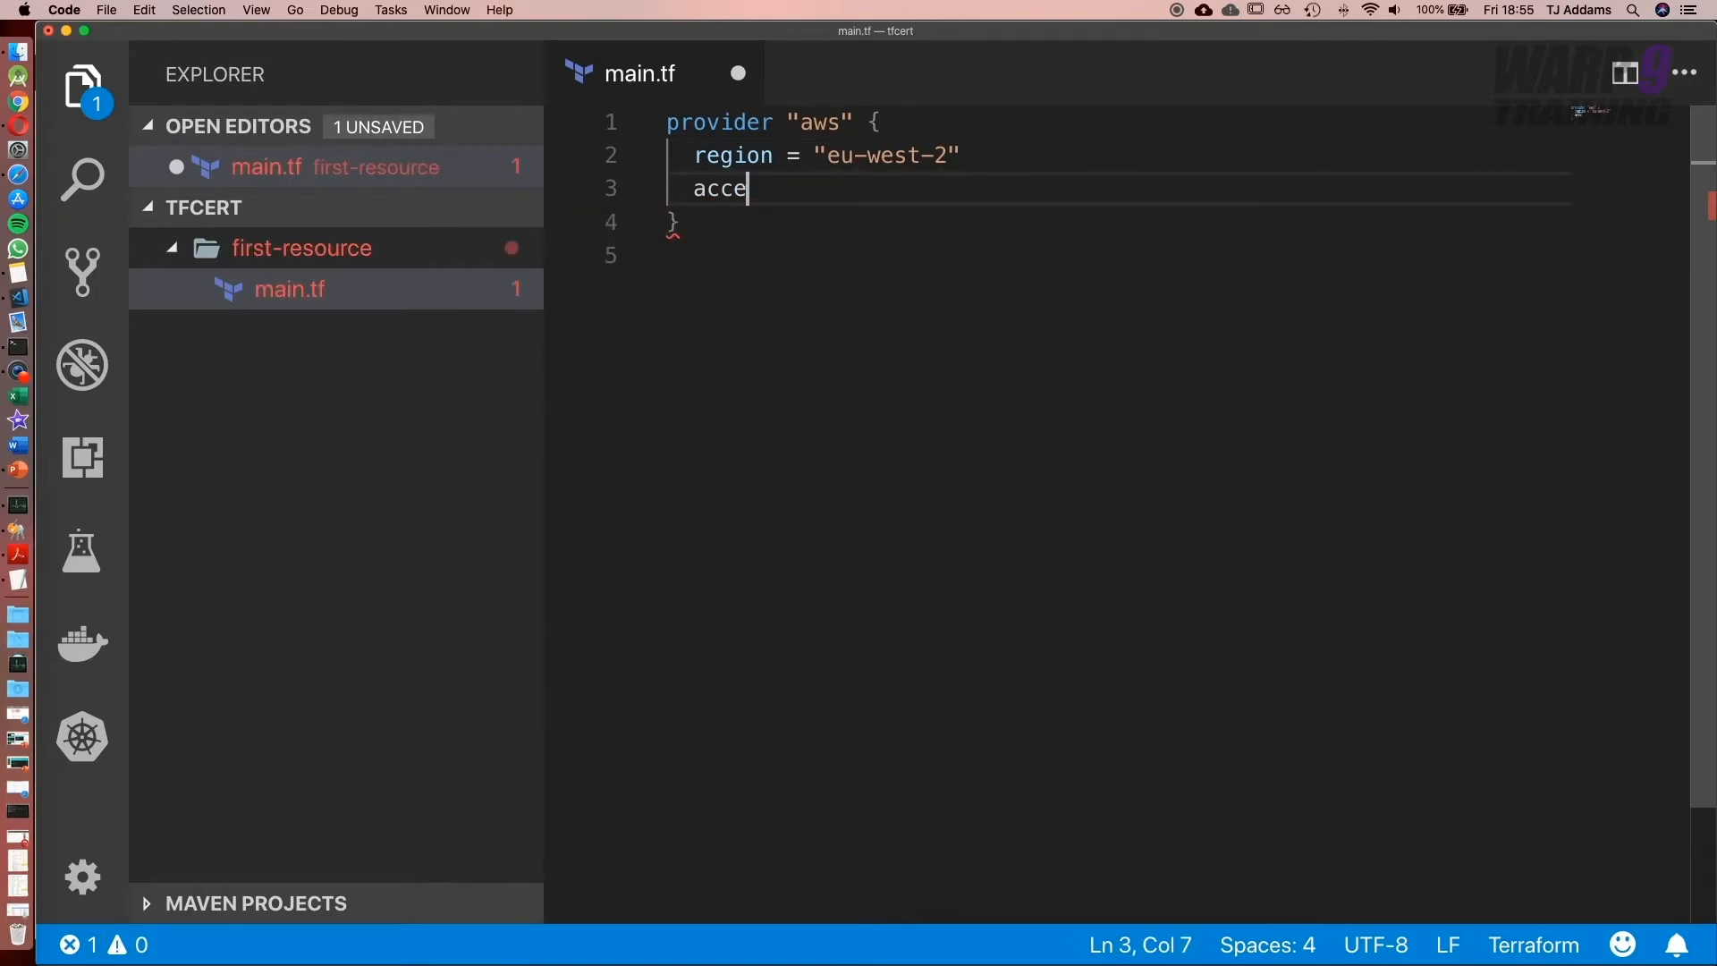
type("ss_")
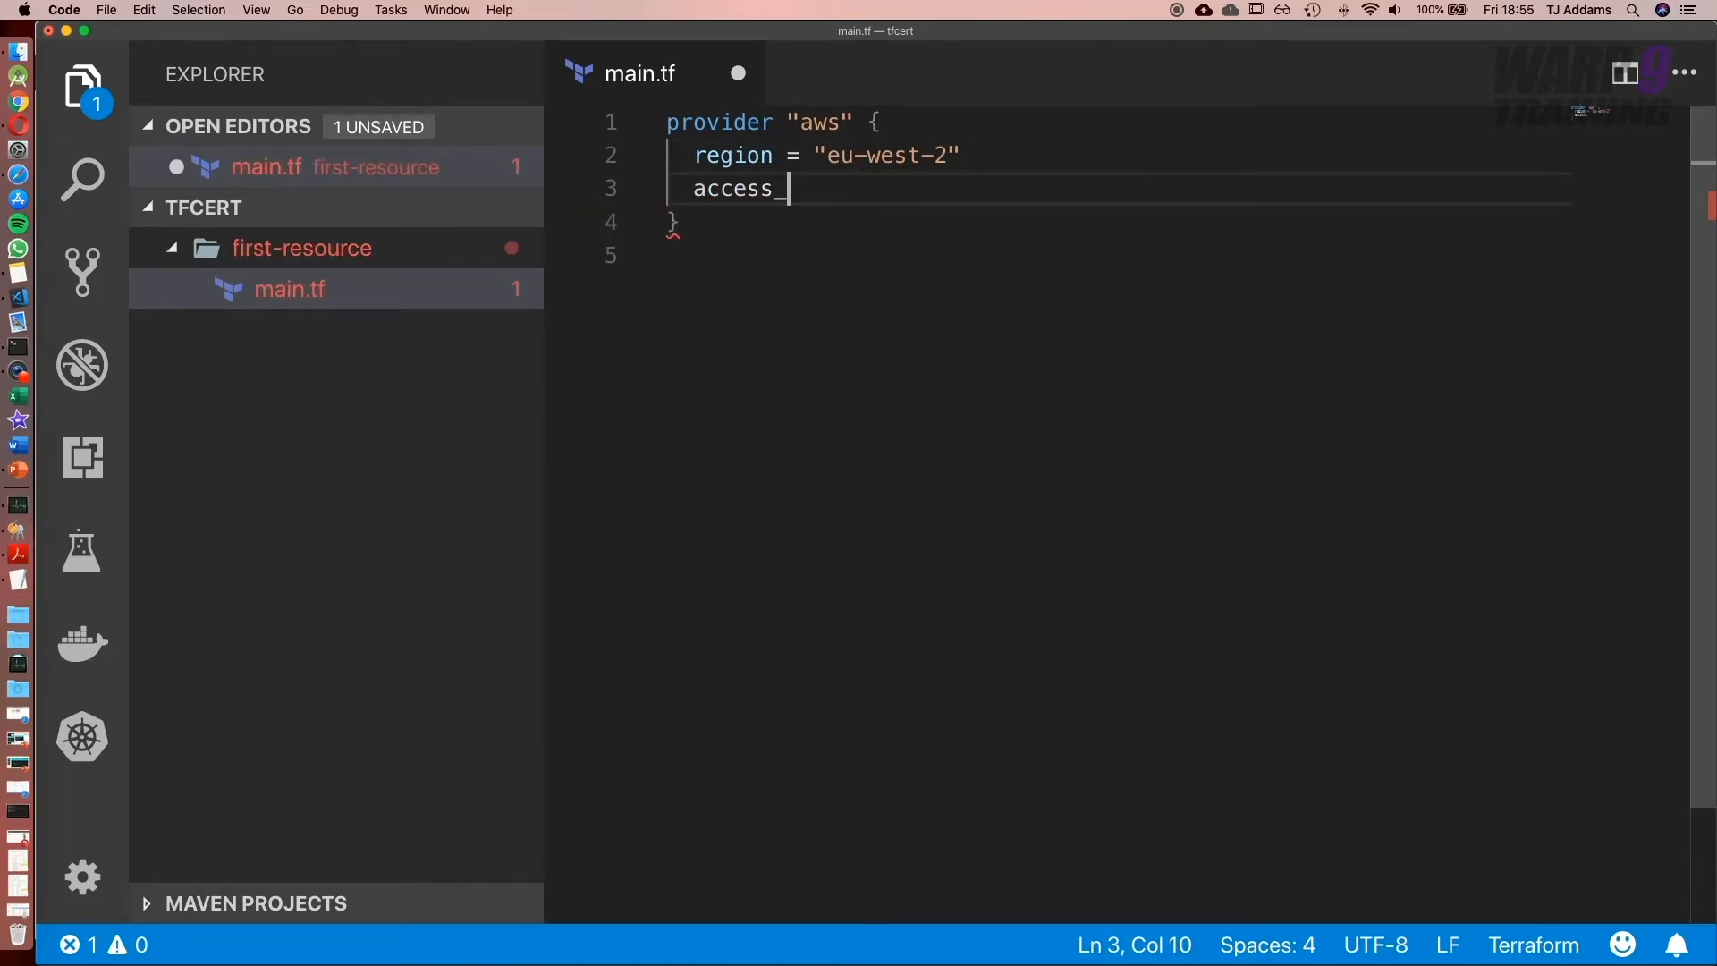
type("key =")
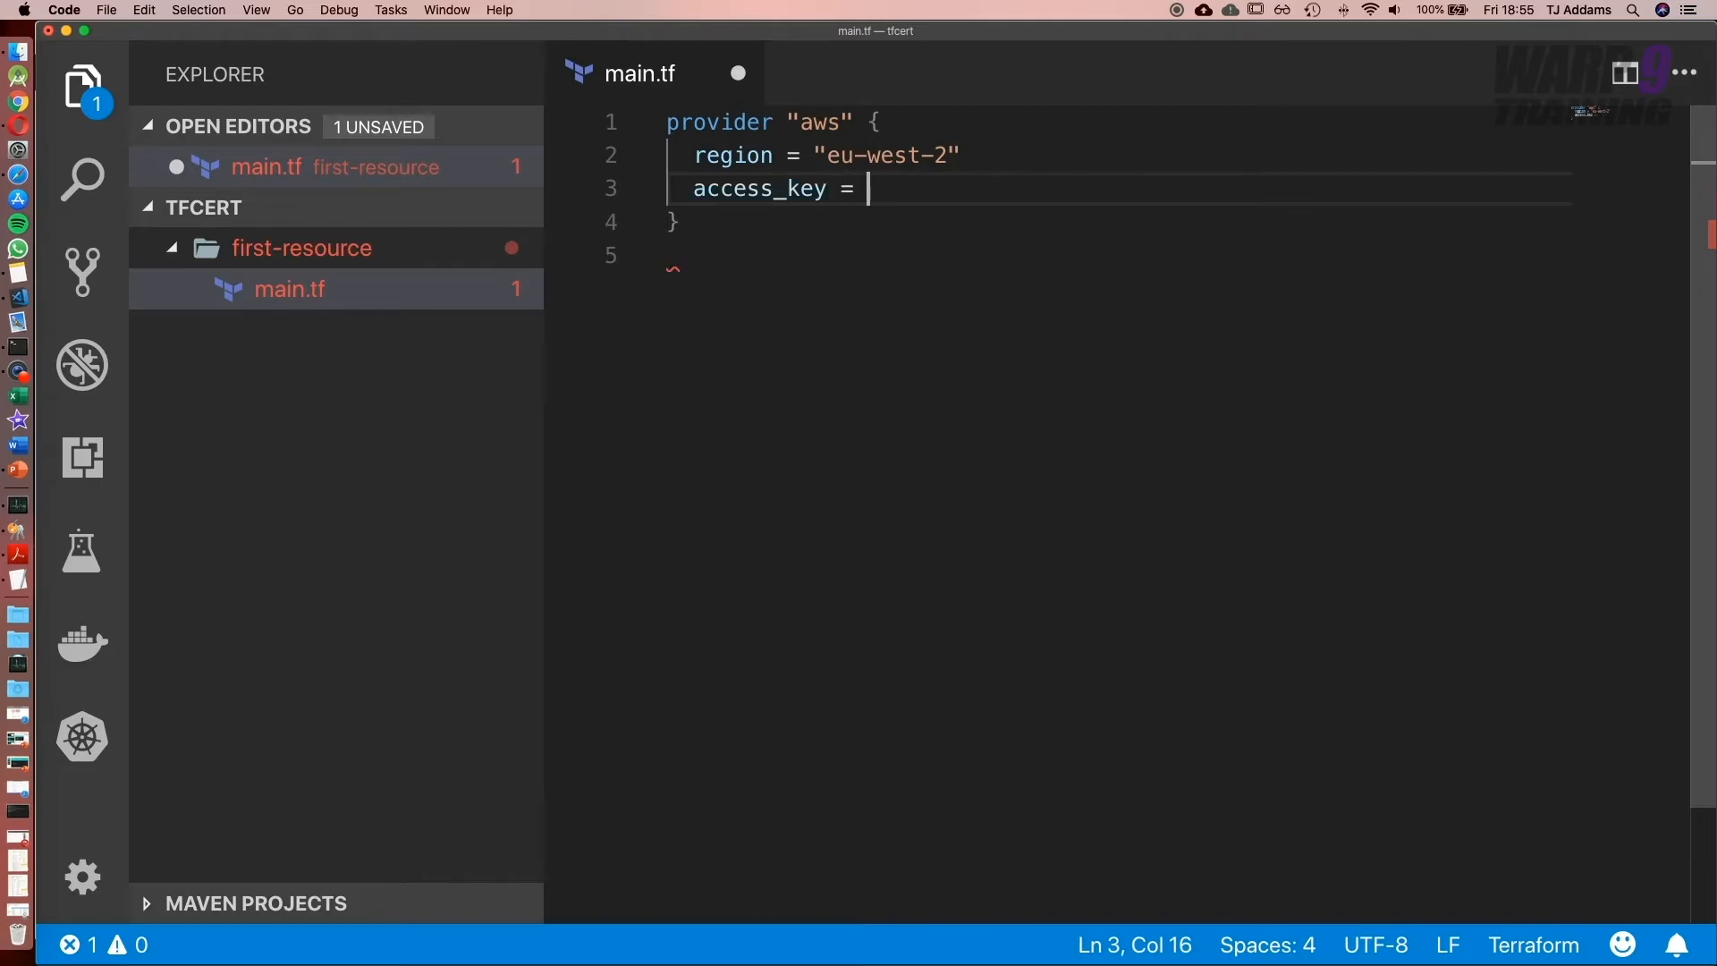
type("\"\"")
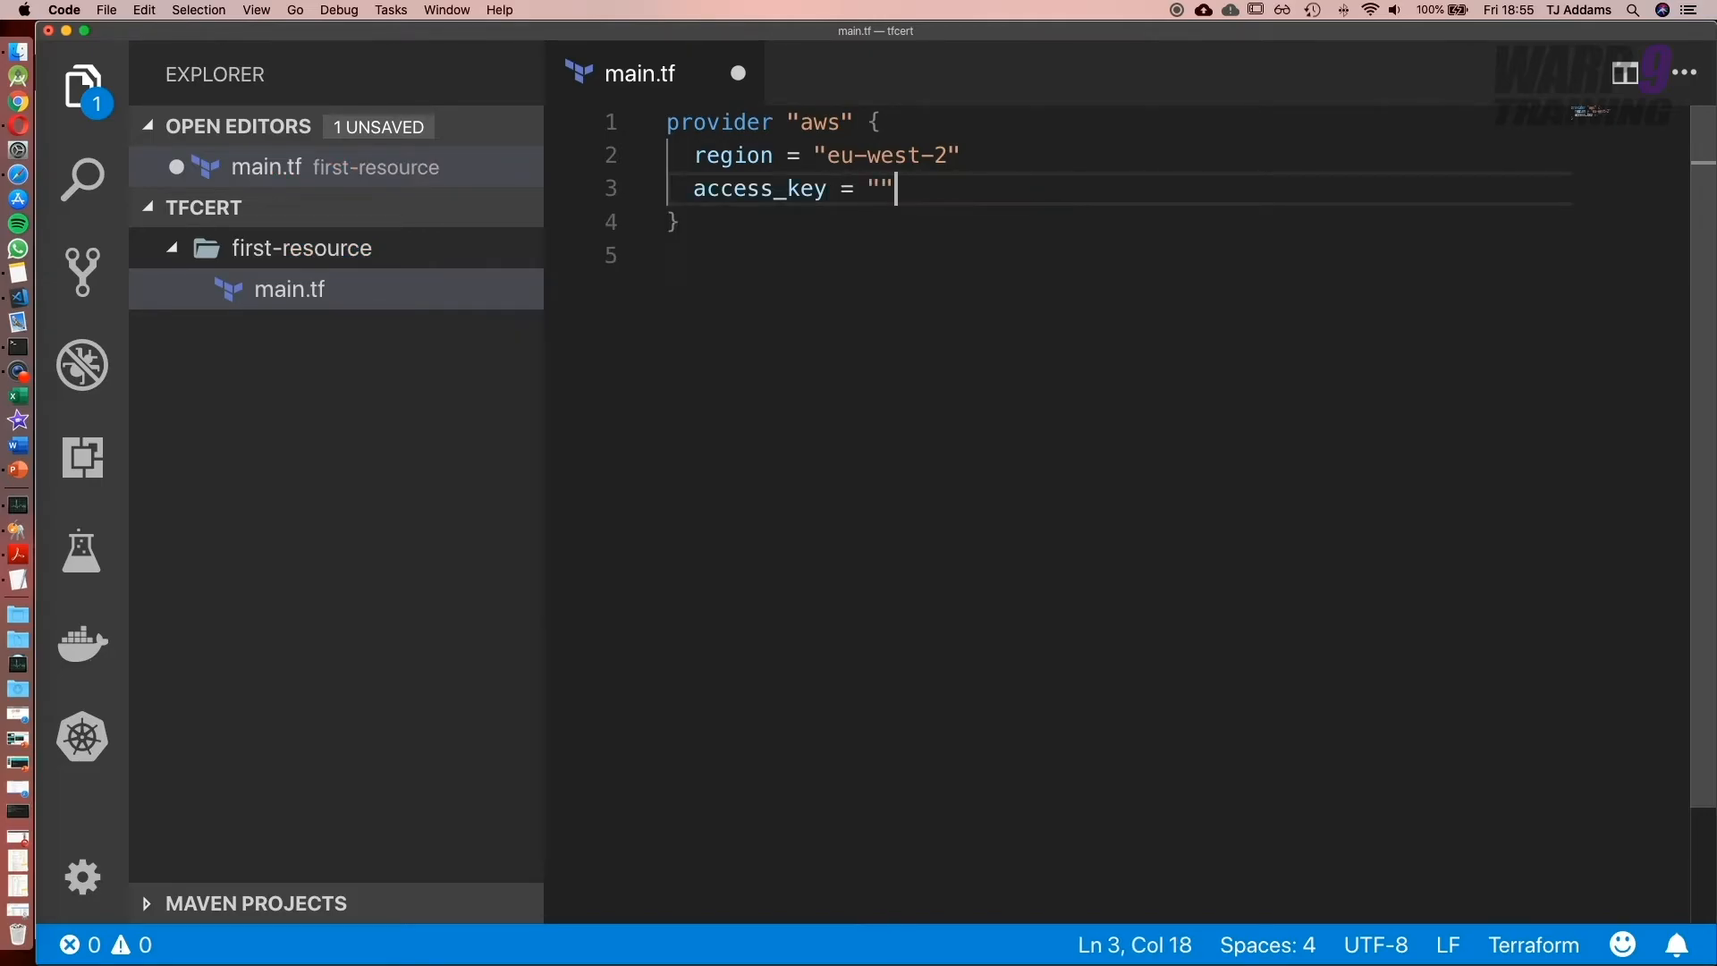
type("sec")
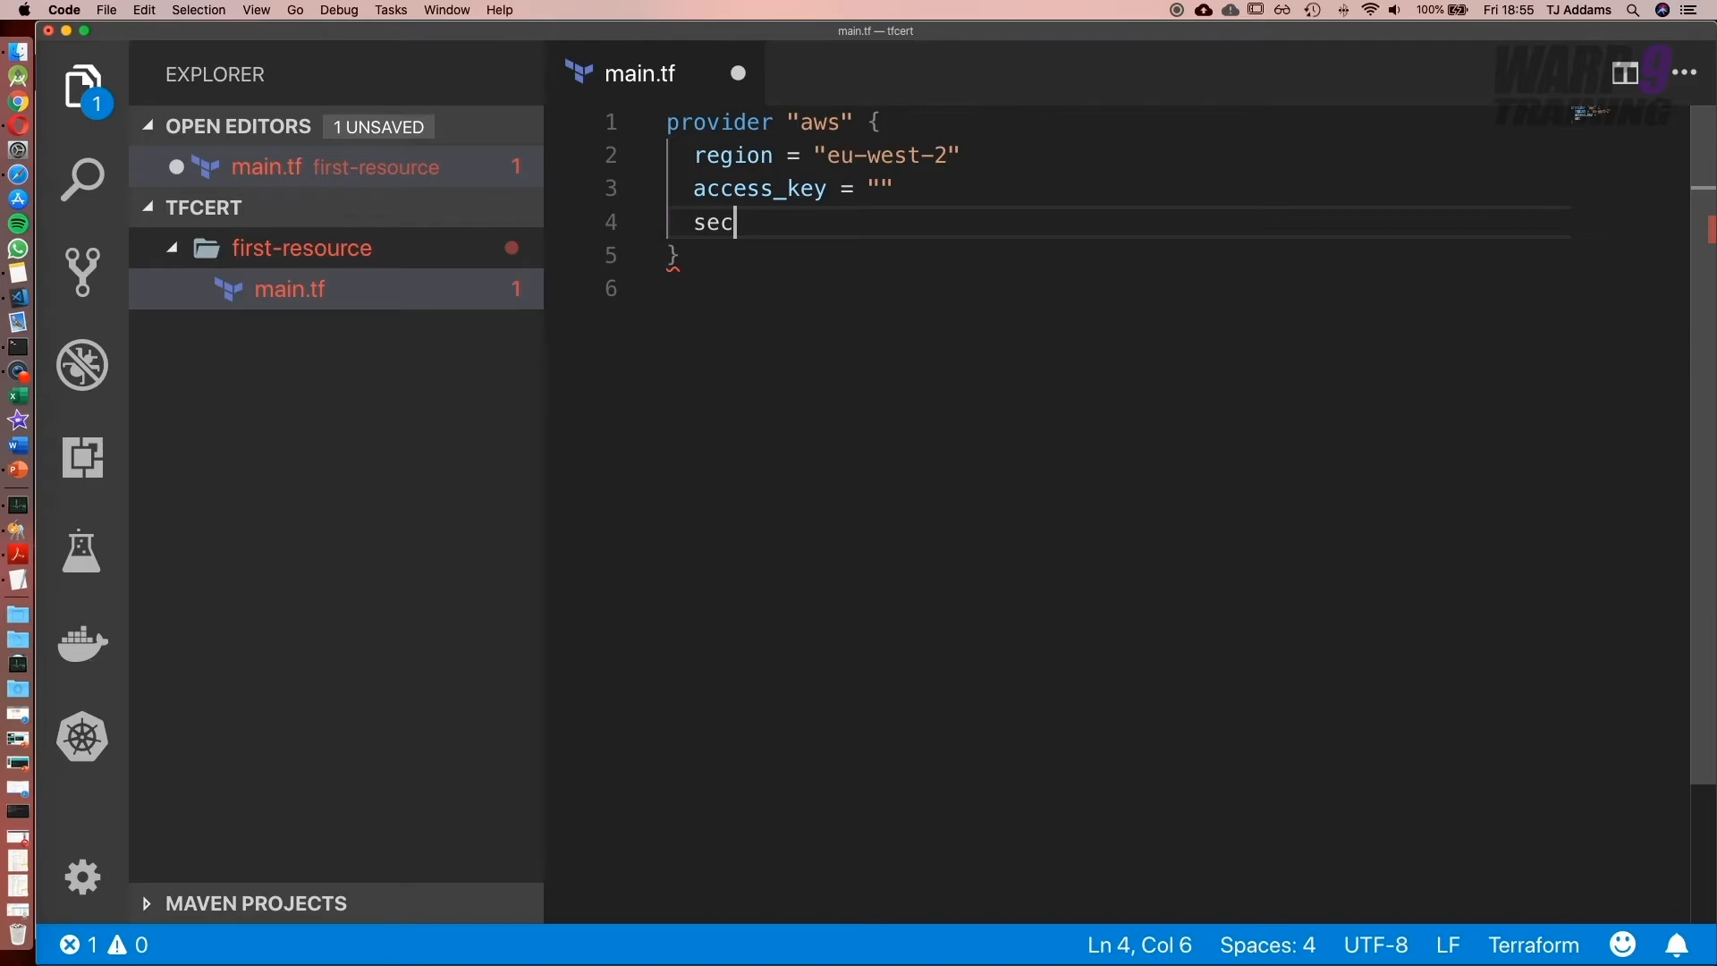
type("ret_ke")
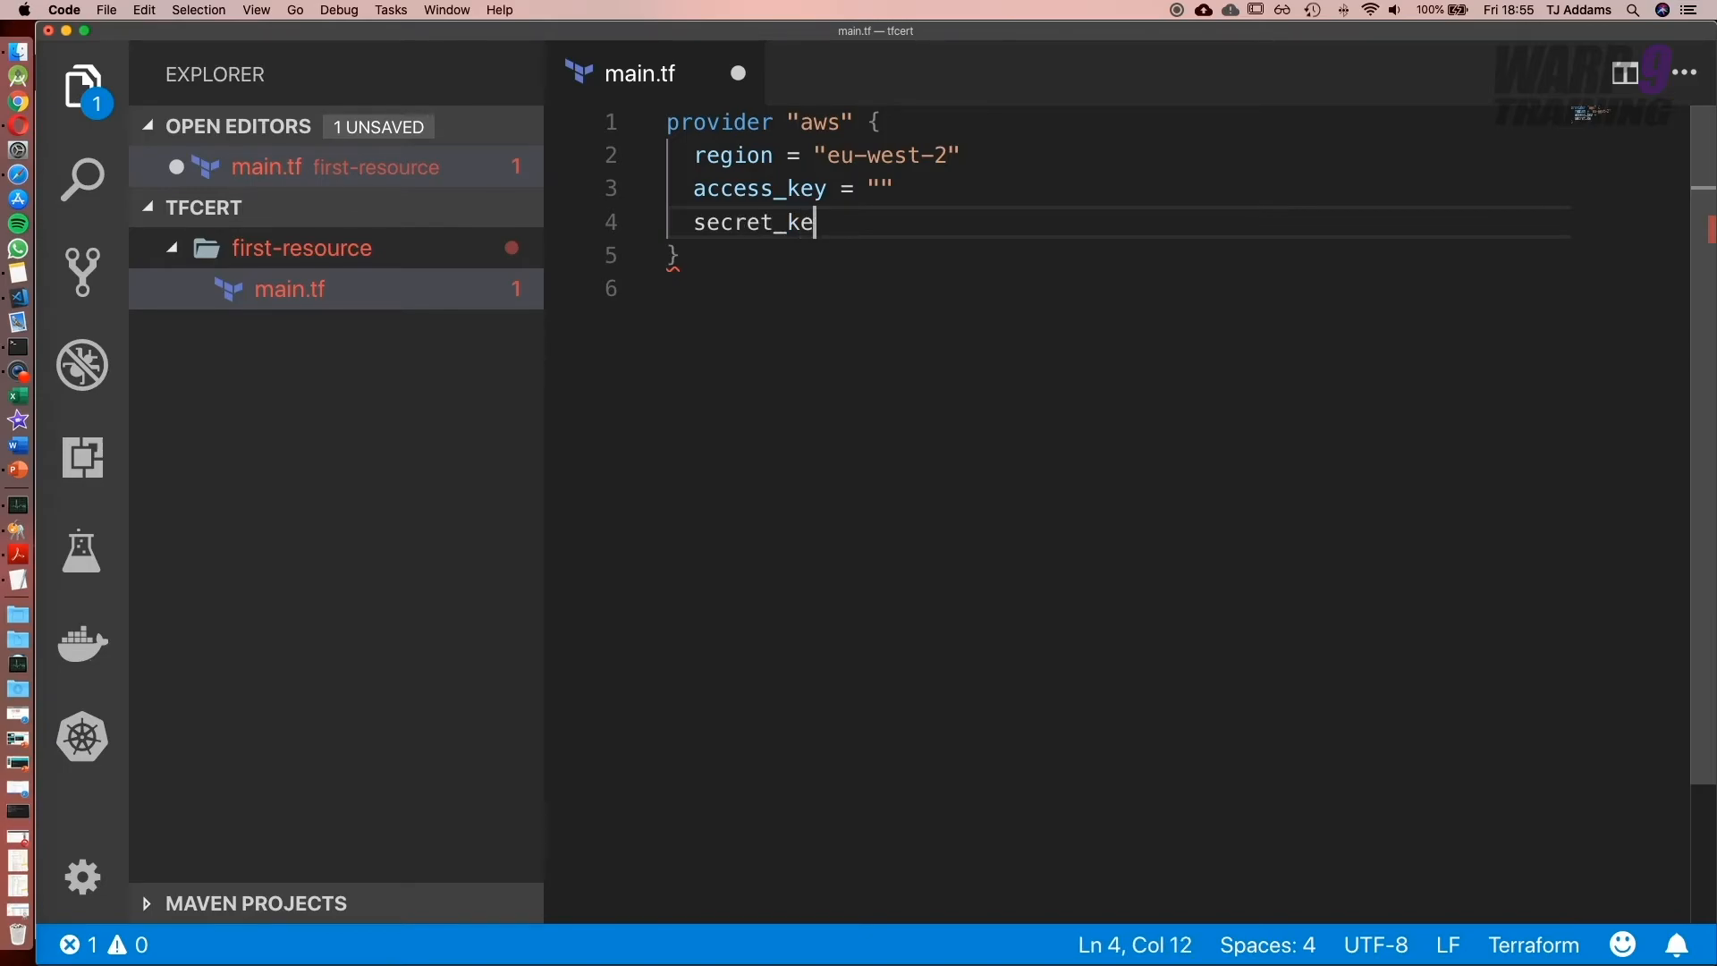
type("y =")
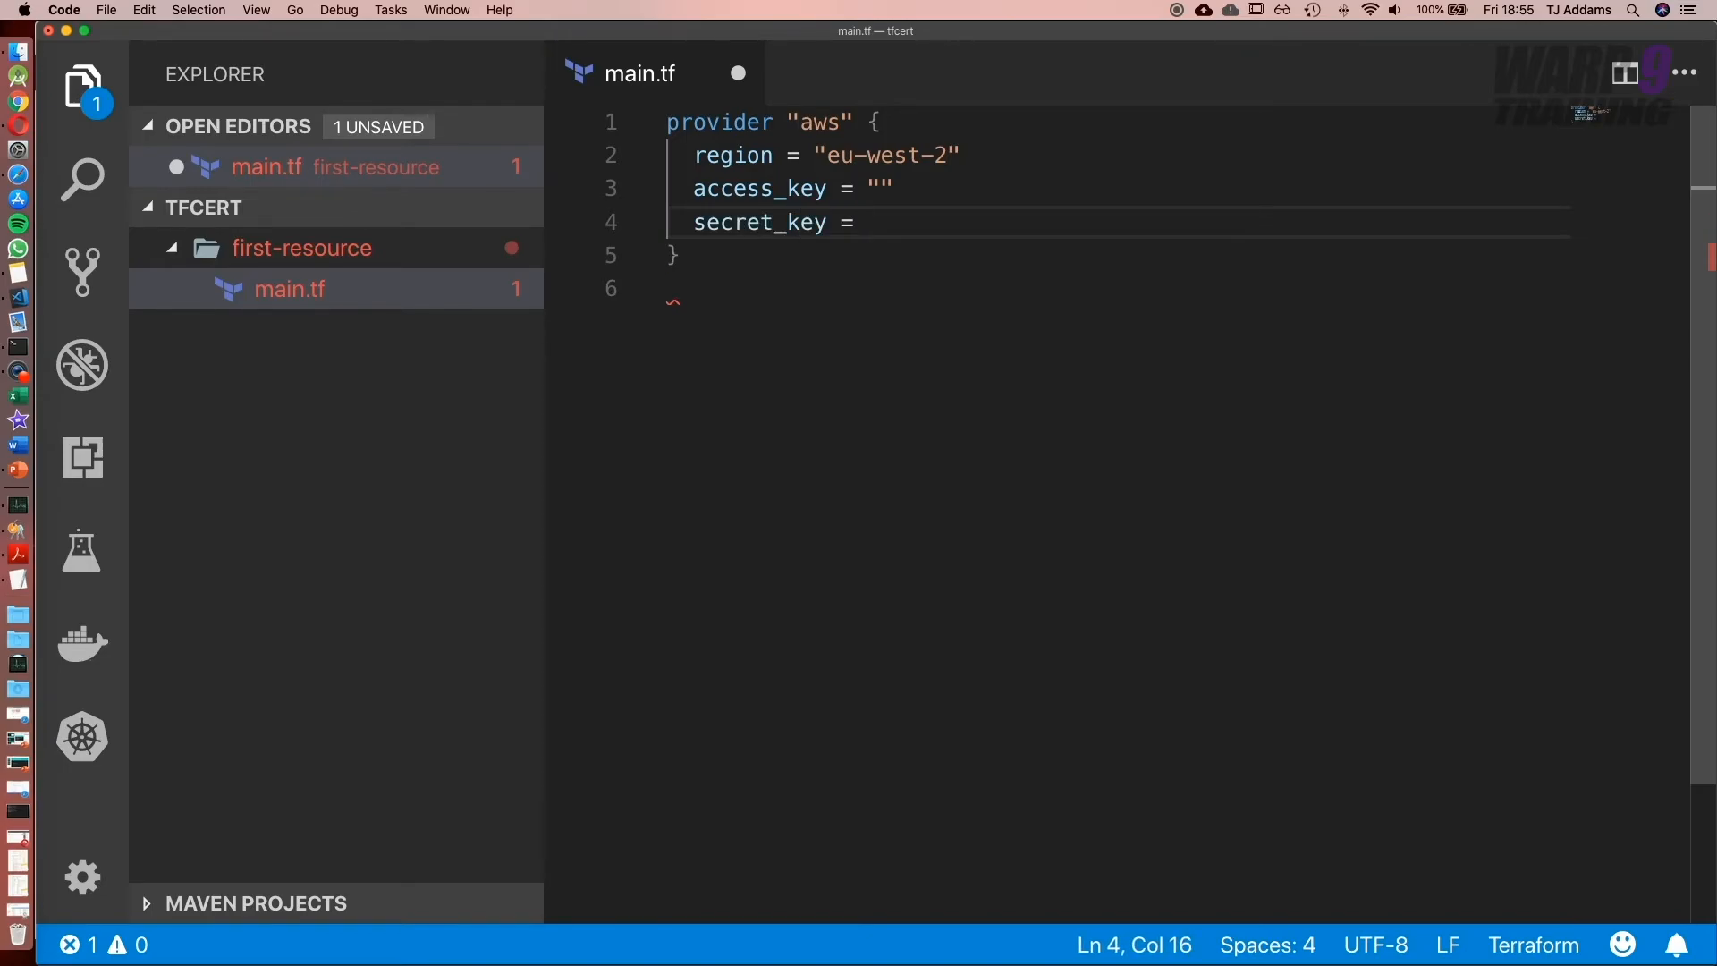
type("\"\"")
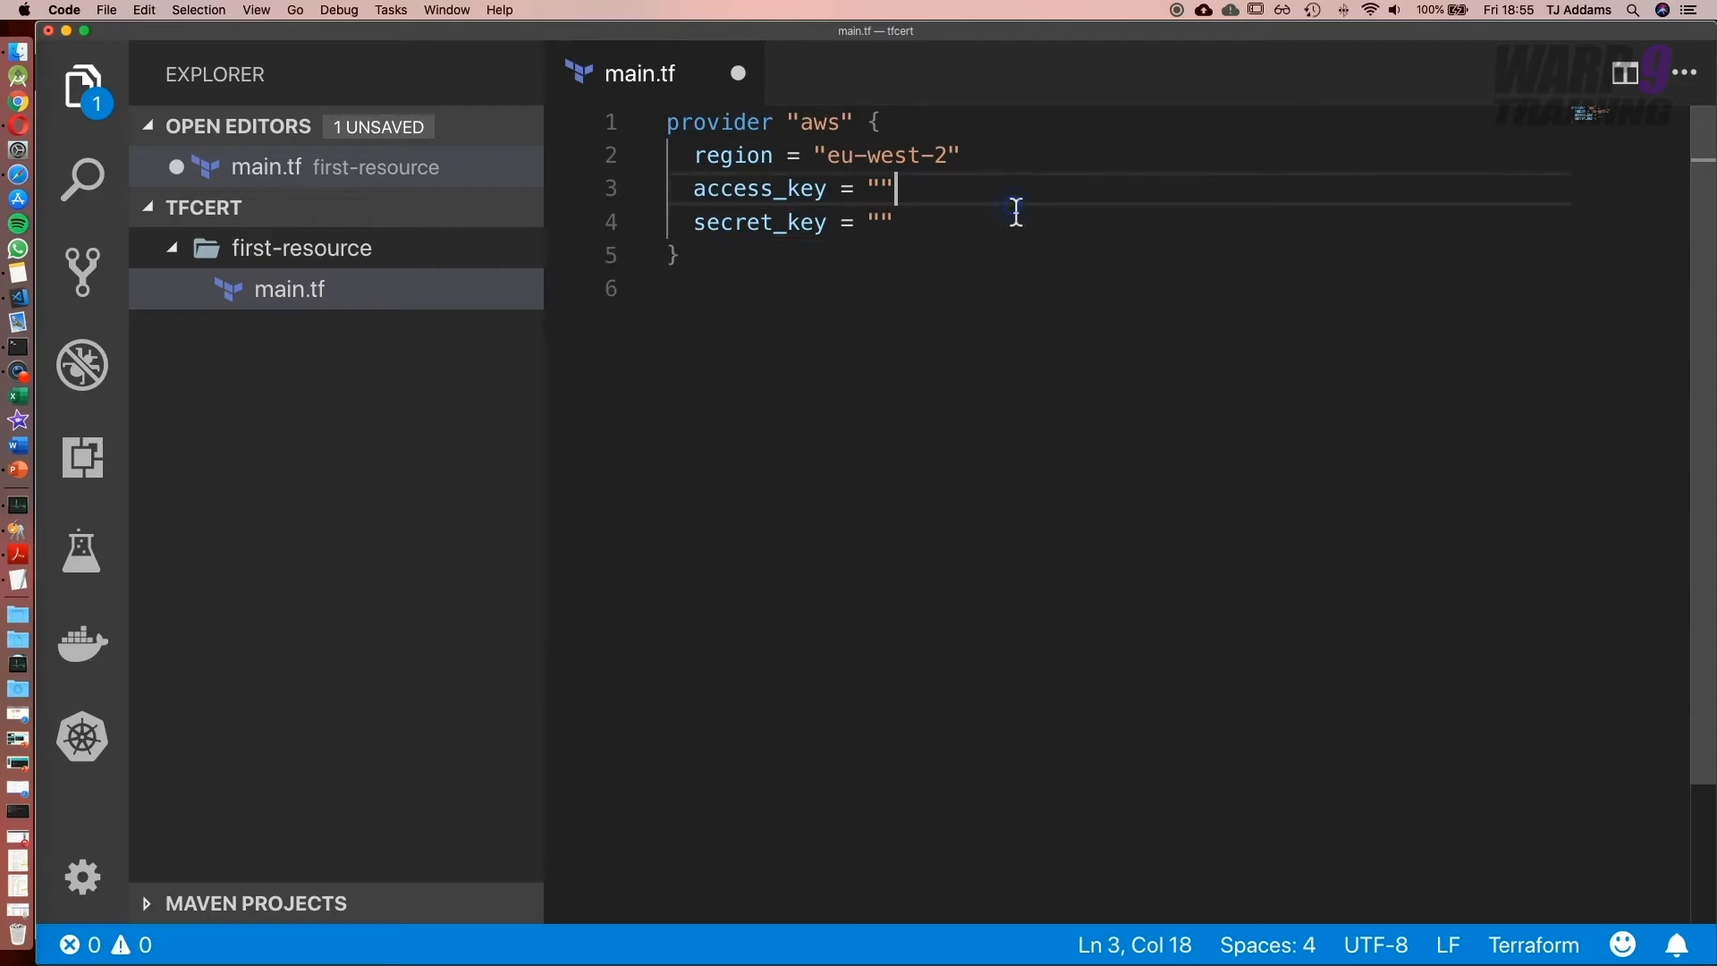